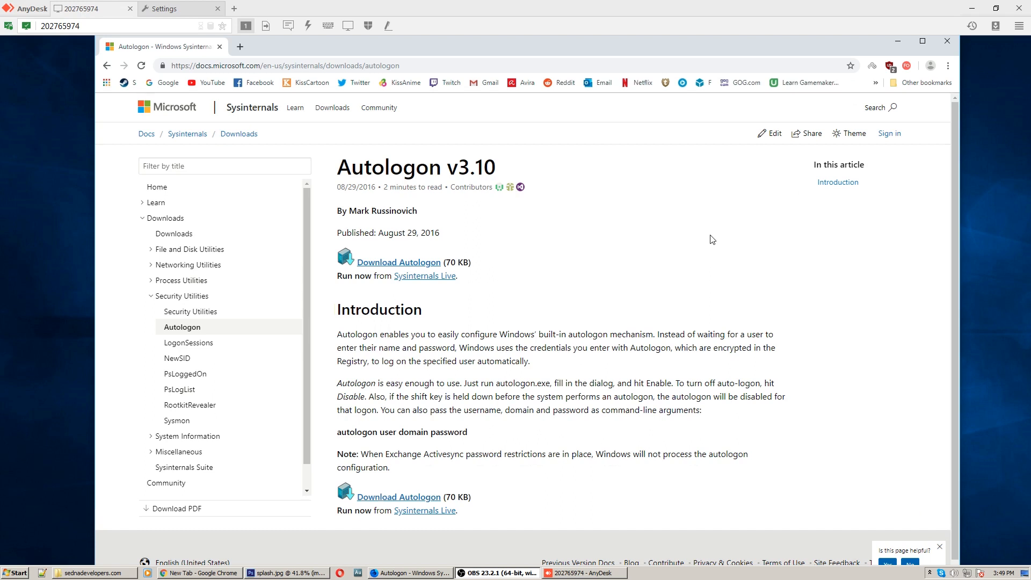
pyautogui.moveTo(706, 239)
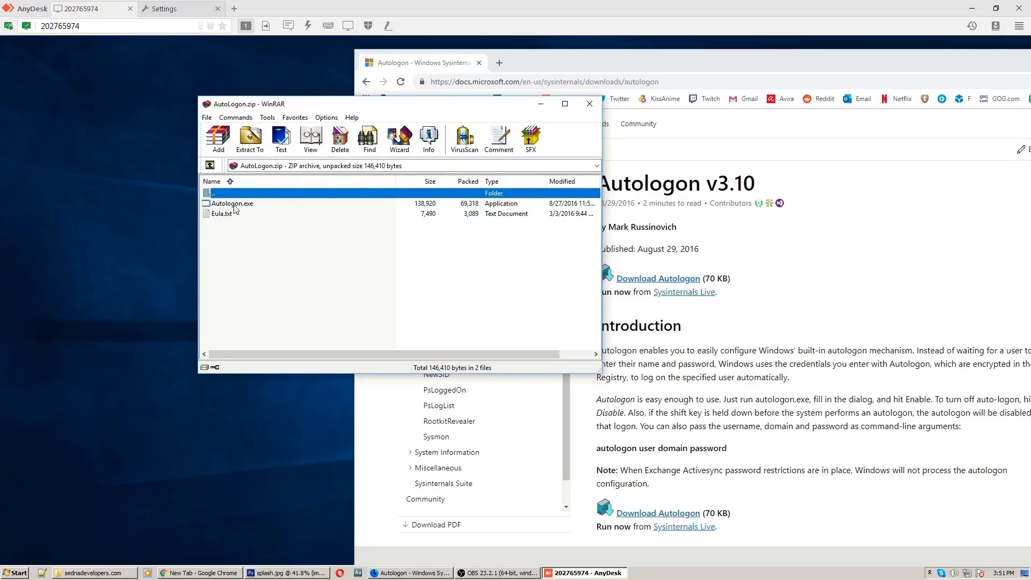
# - Run Autologon.exe from the WinRAR archive and agree to the Sysinternals license
pyautogui.doubleClick(232, 204)
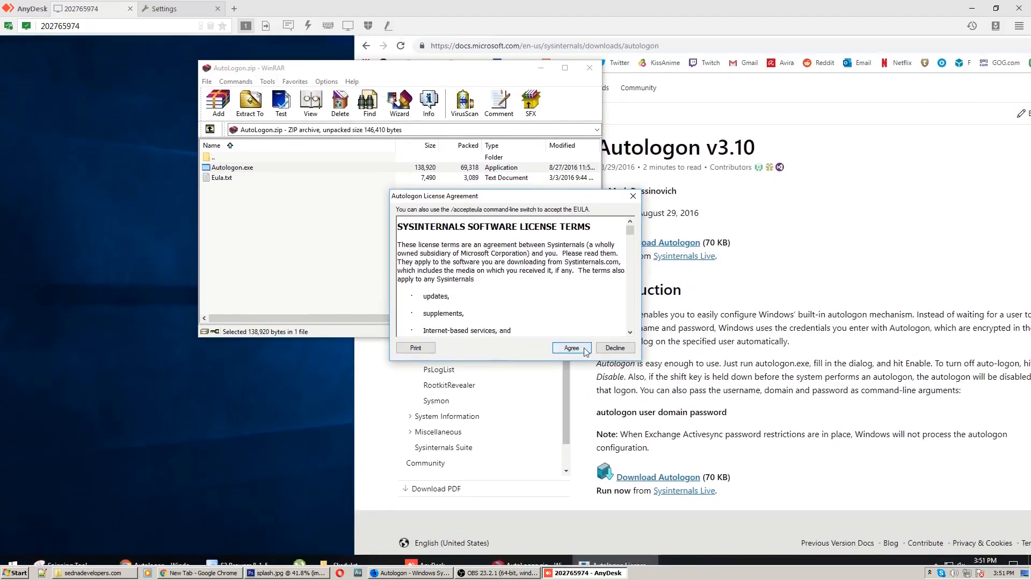
pyautogui.click(569, 348)
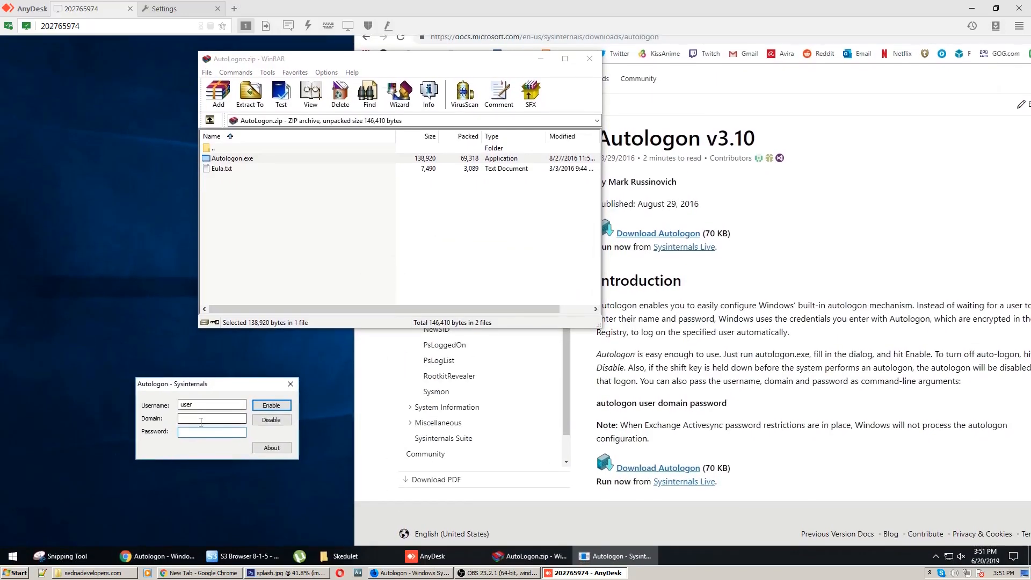
# - Confirm the account username and enter its password in the Password field
pyautogui.click(211, 433)
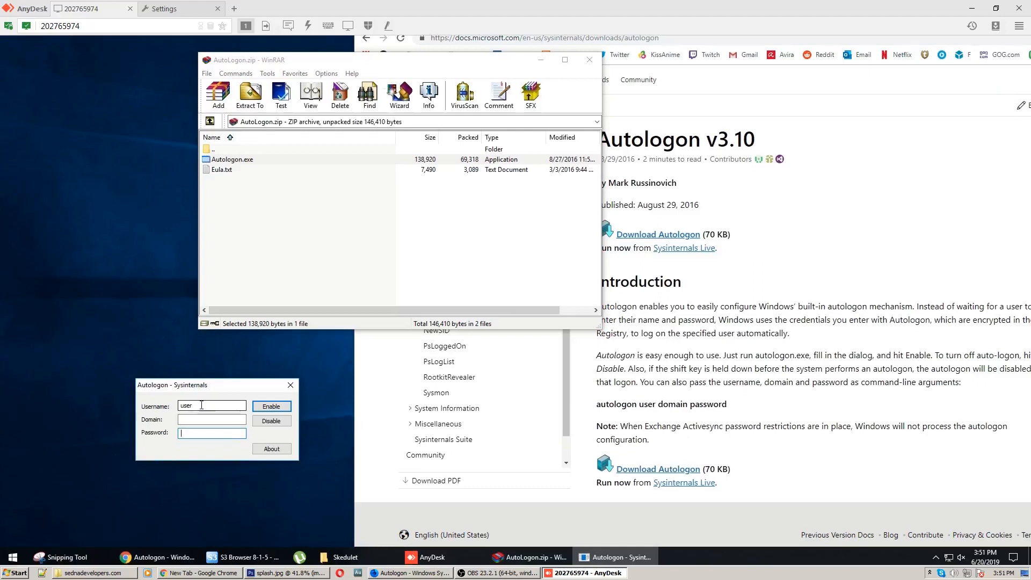
pyautogui.tripleClick(211, 405)
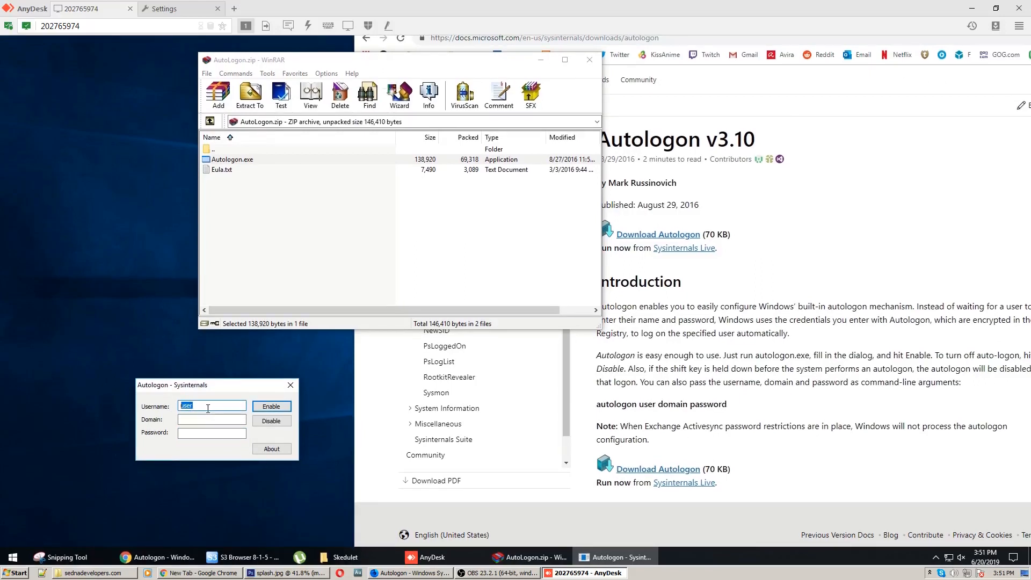
pyautogui.click(211, 432)
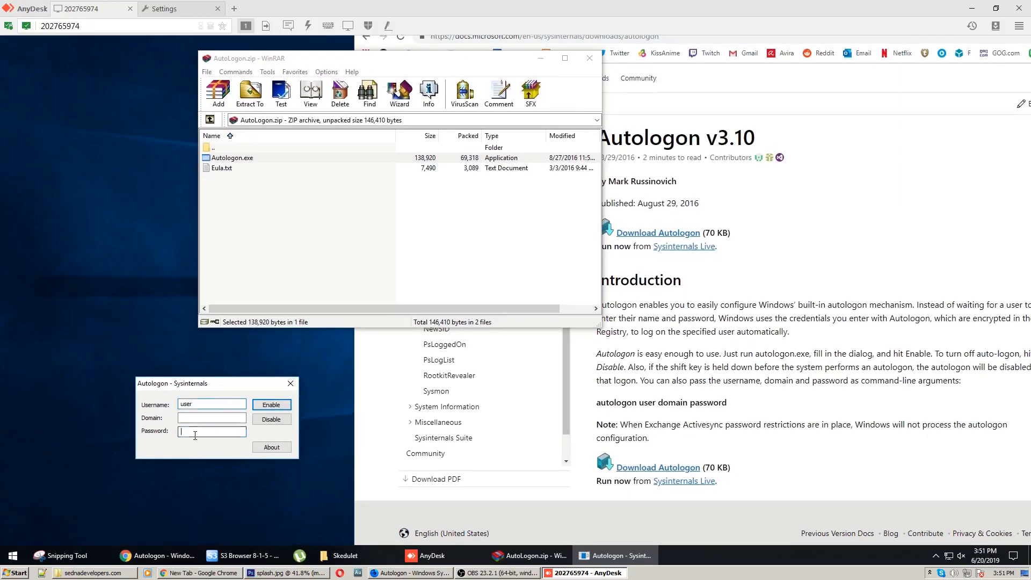
pyautogui.write('•')
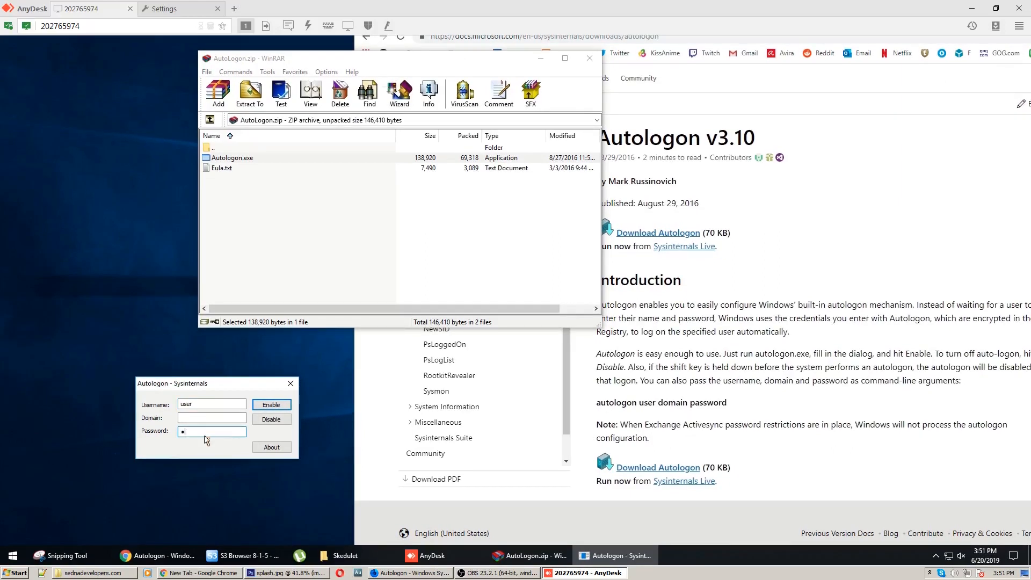
pyautogui.write('password')
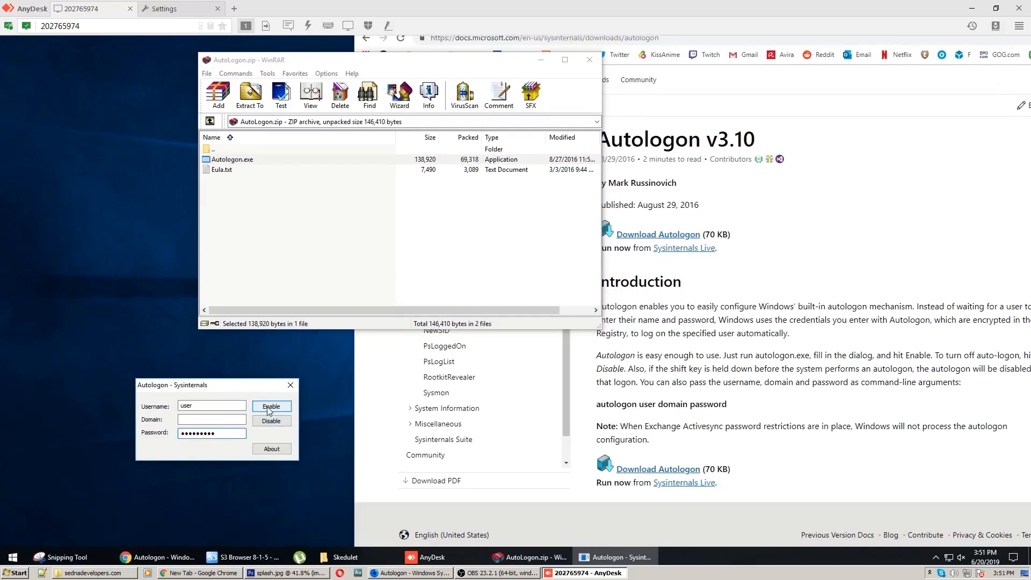
# - Enable automatic logon and dismiss the success message
pyautogui.click(270, 406)
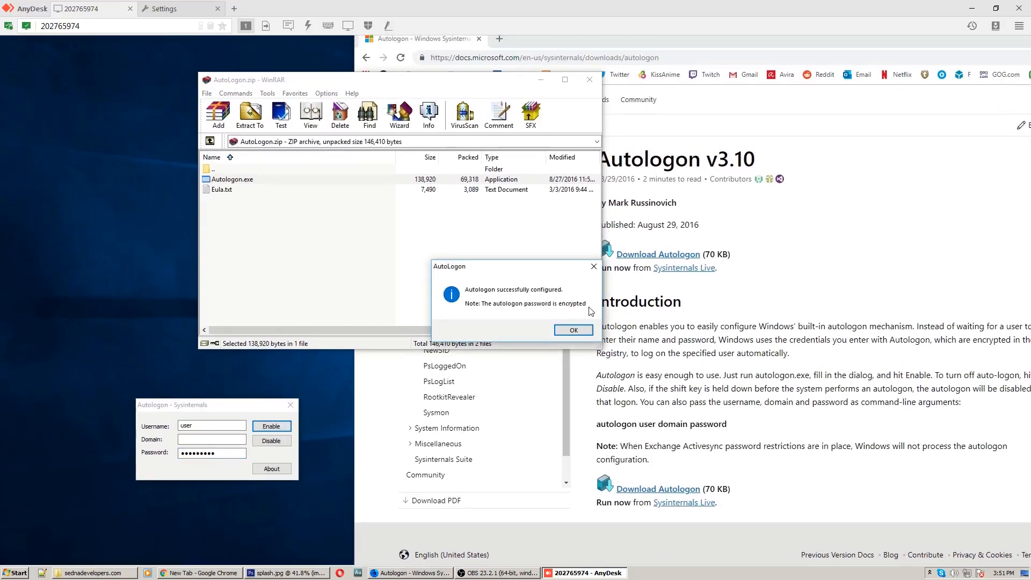
pyautogui.click(572, 330)
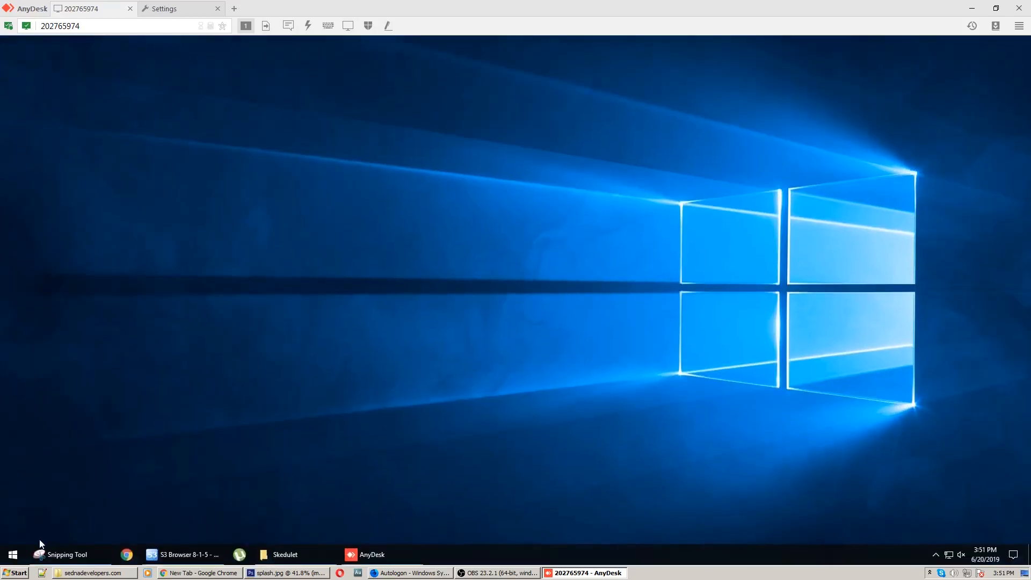
# - Restart the remote Windows PC from the Start menu's Power options
pyautogui.click(11, 554)
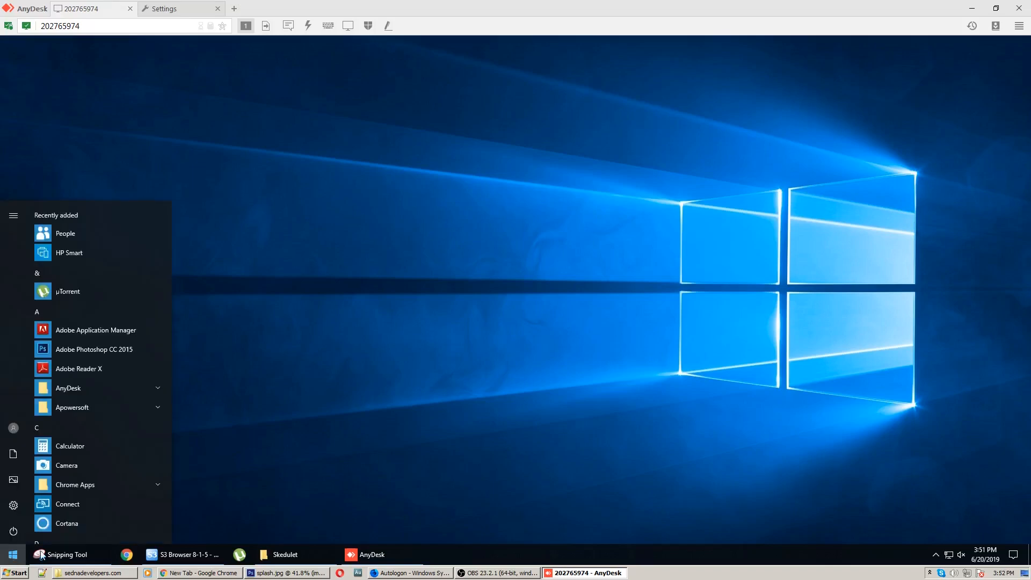
pyautogui.click(13, 532)
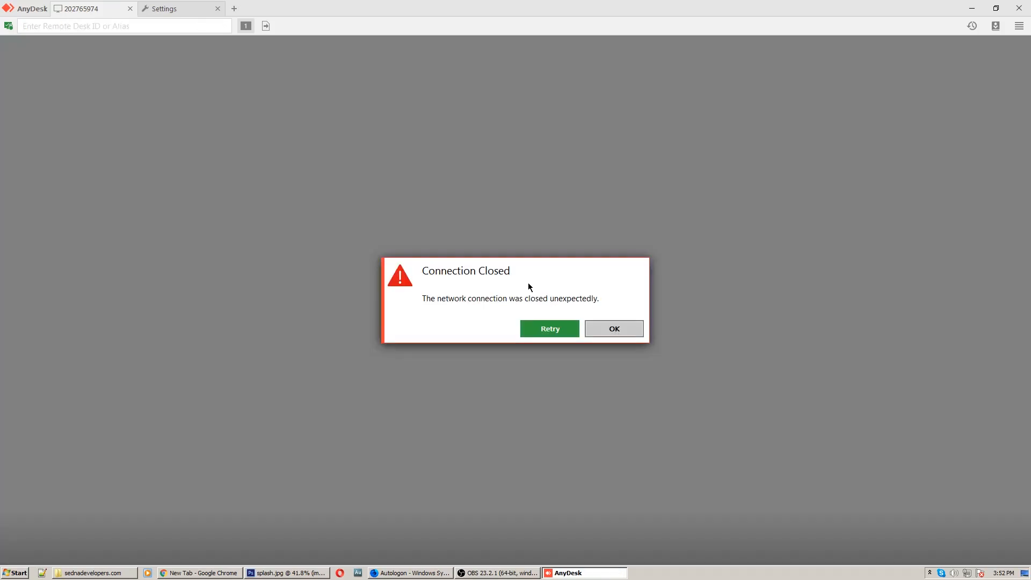
# - Retry the AnyDesk connection and get past the authorization prompt to the remote desktop
pyautogui.click(549, 328)
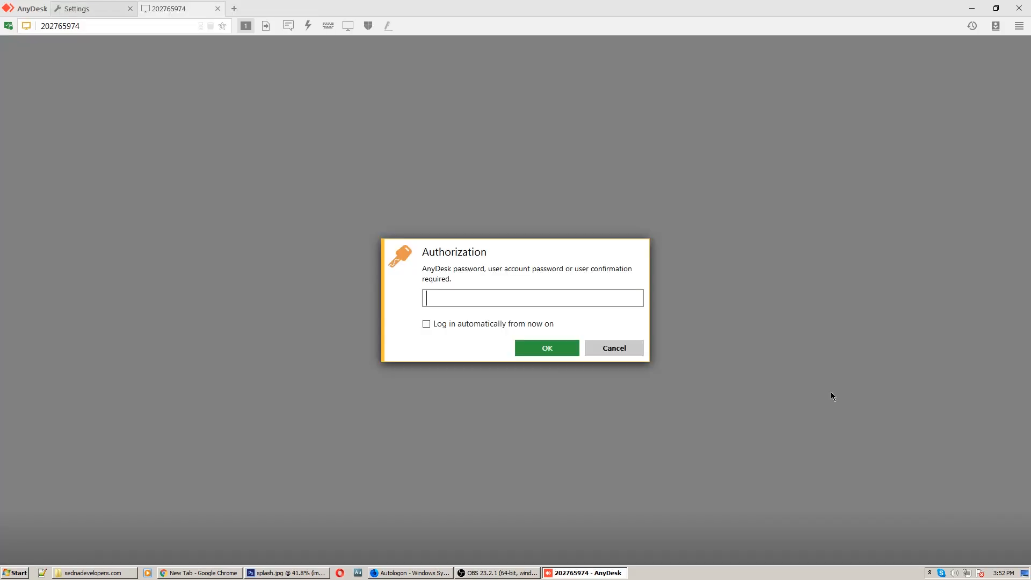
pyautogui.moveTo(500, 310)
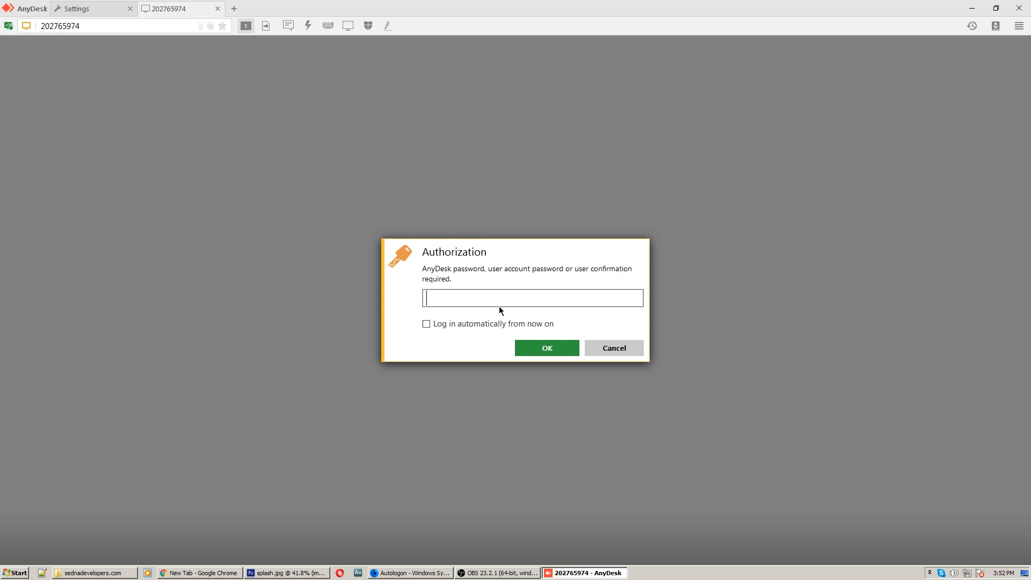
pyautogui.click(545, 348)
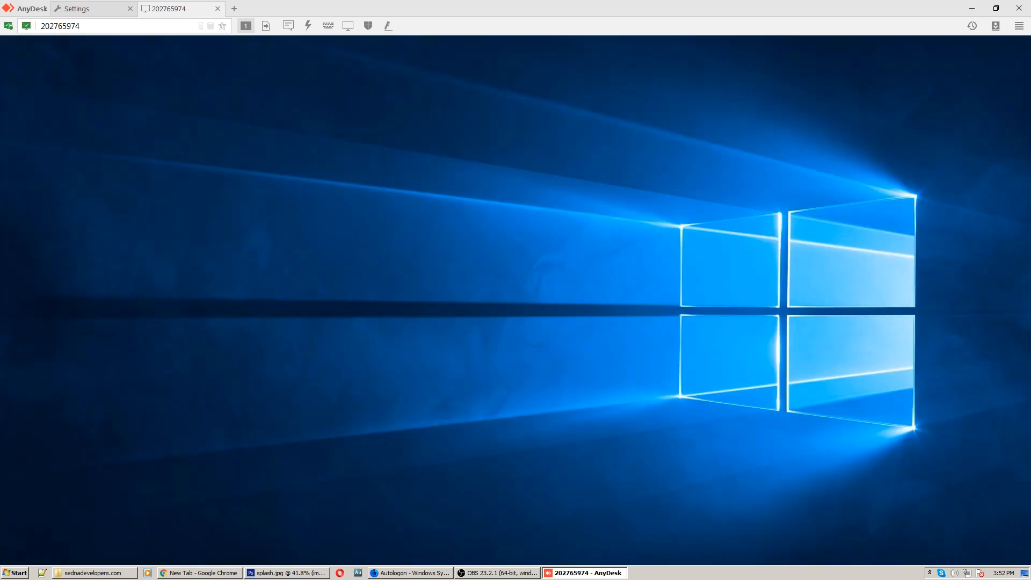